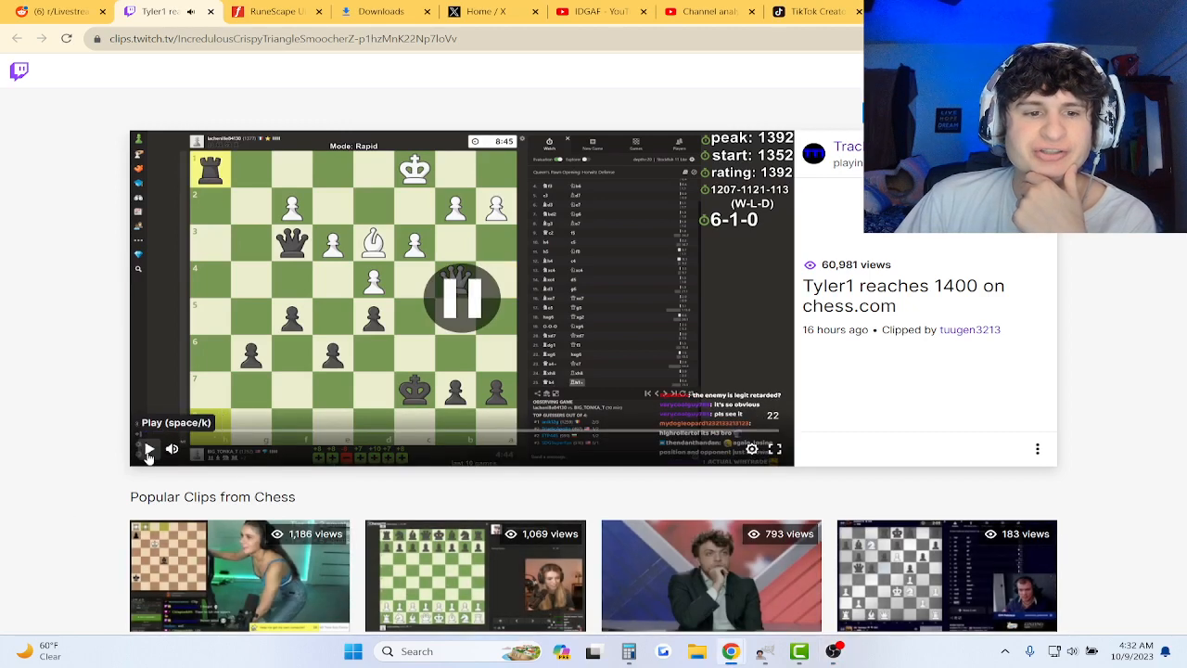
- Play the Tyler1 reaches 1400 clip, pausing partway and resuming playback
left_click(148, 450)
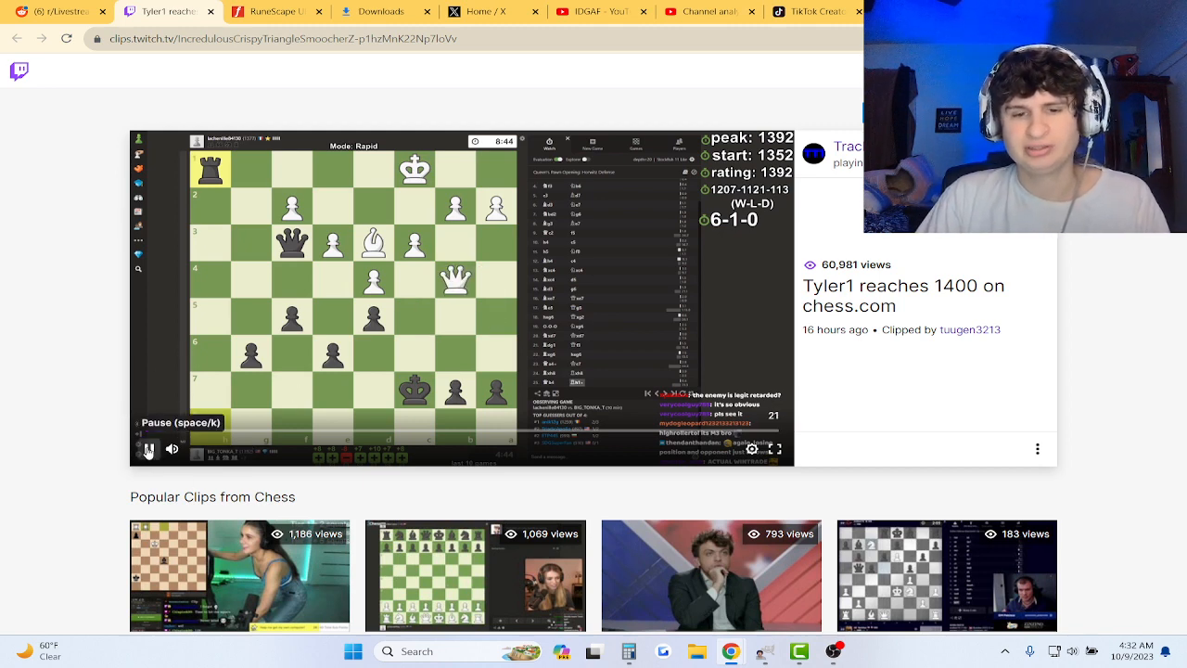
left_click(148, 447)
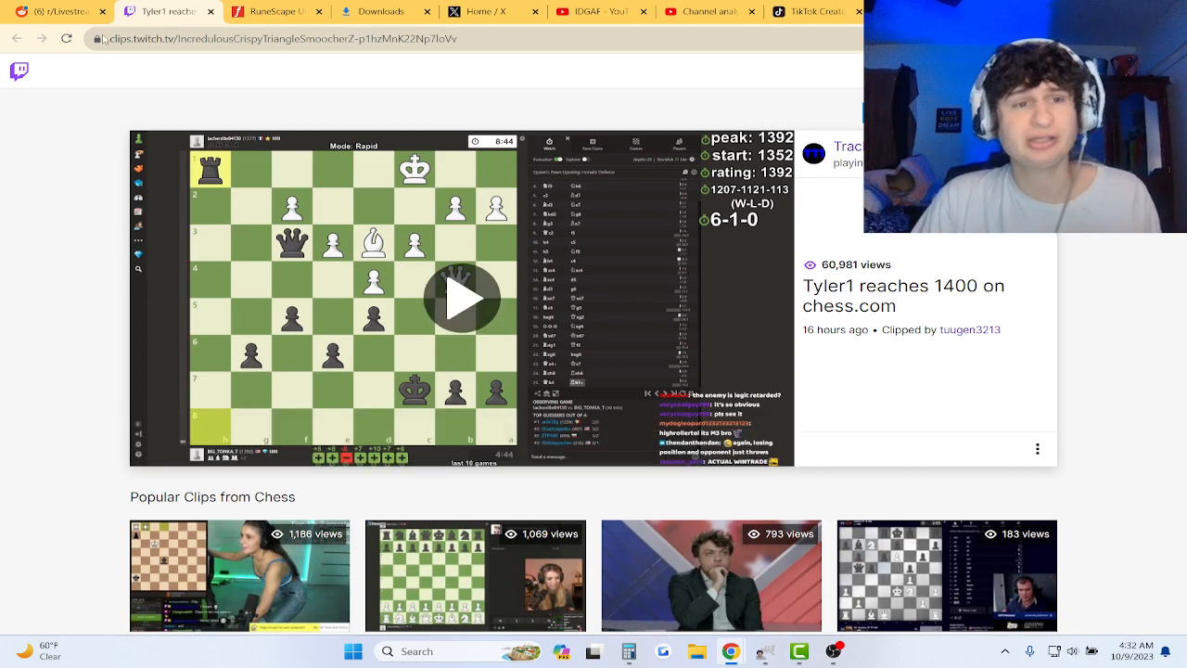
left_click(460, 296)
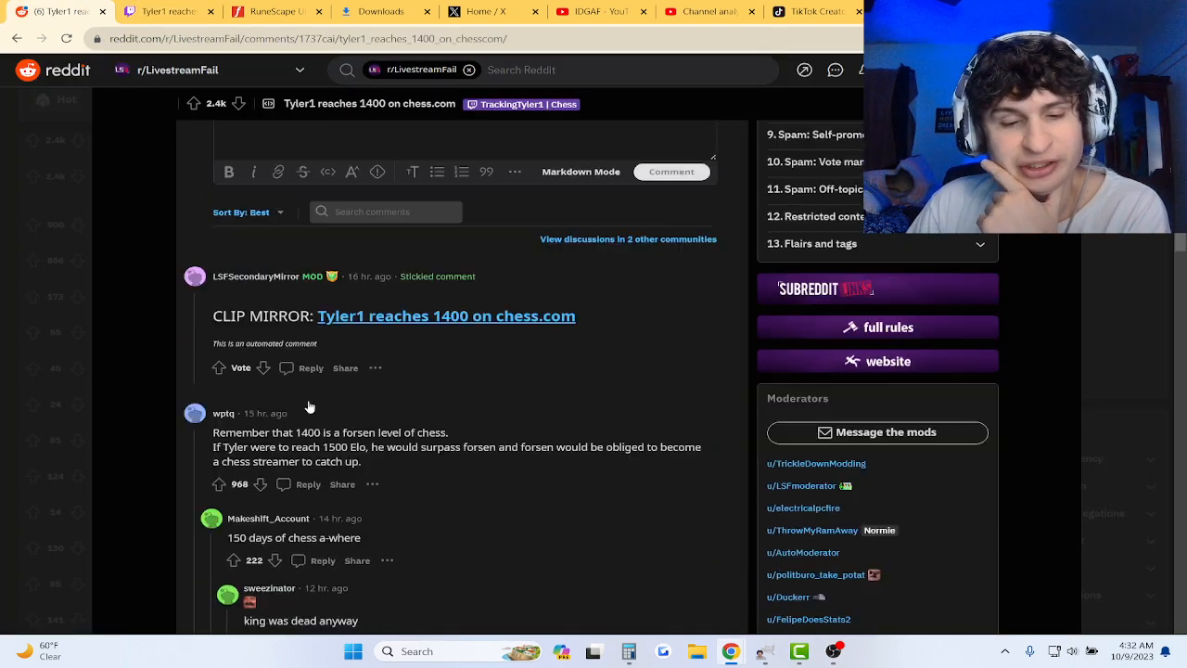
- Scroll the LivestreamFail thread down to the Minecraft speedrun and 1638 Elo replies
scroll("down", 3)
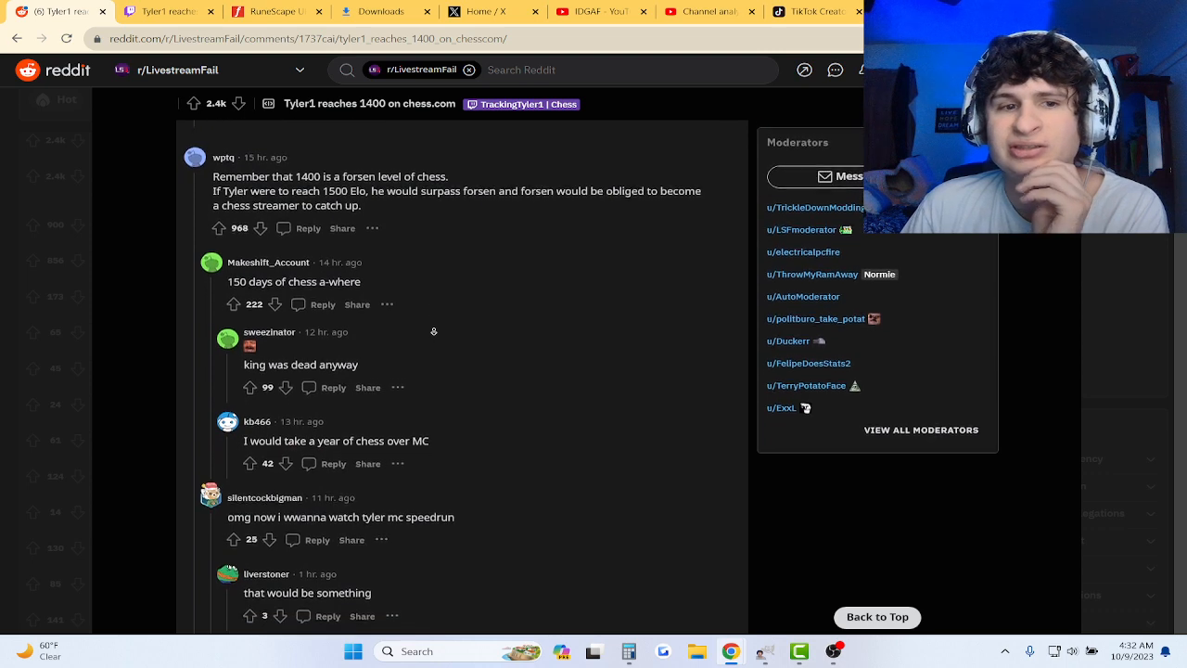
scroll("down", 3)
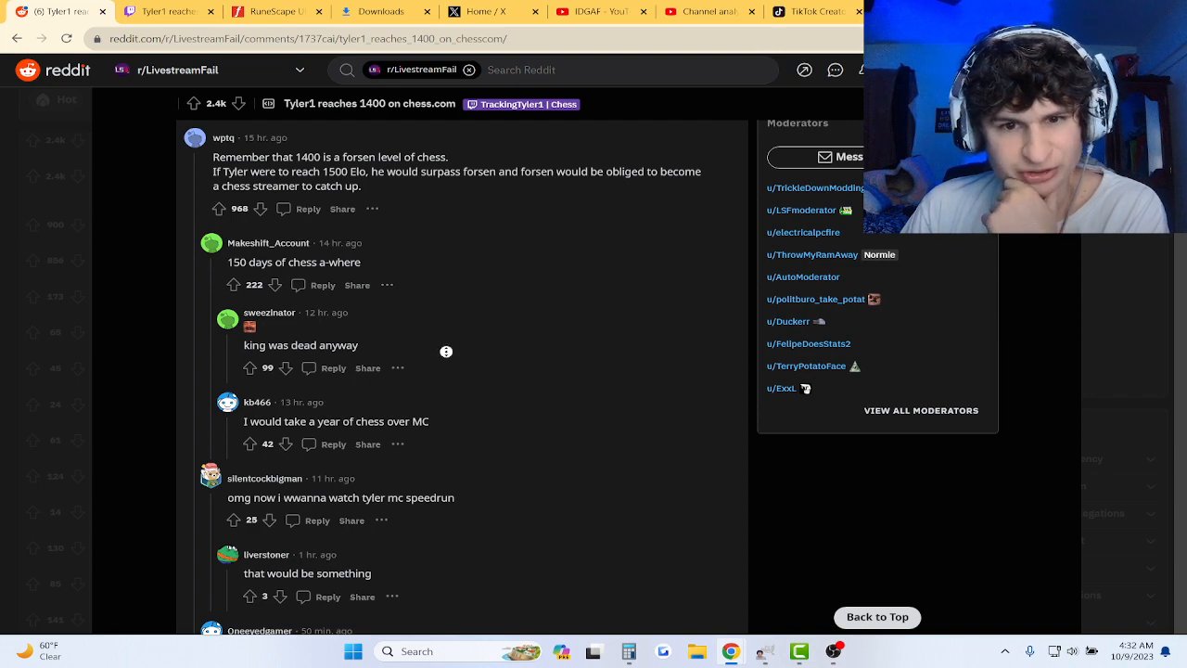
scroll("down", 3)
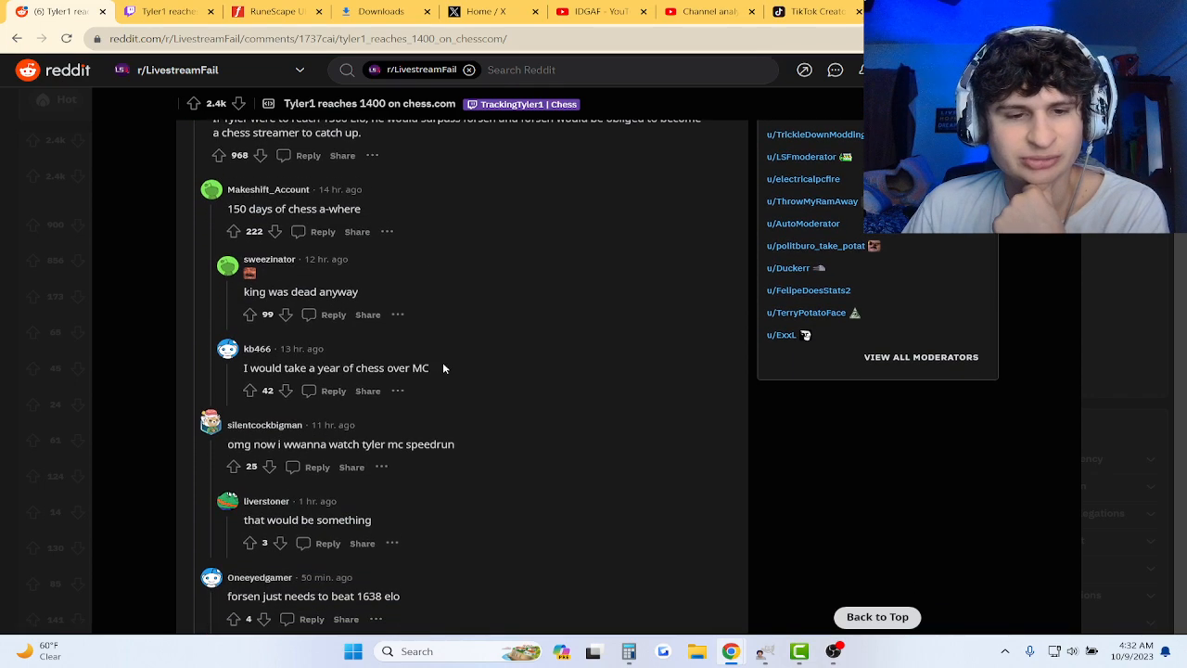